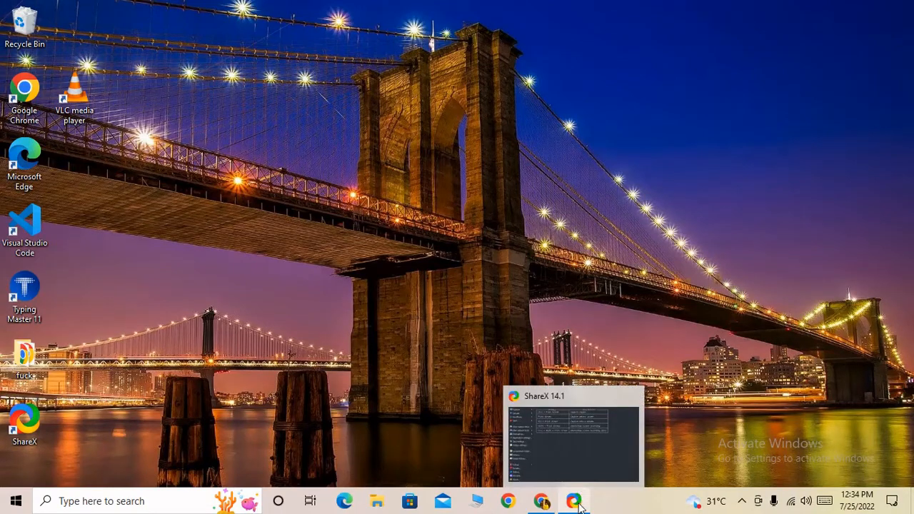
# Step: Launch Google Chrome from the Windows desktop to search for "kali linux download"
pyautogui.click(574, 500)
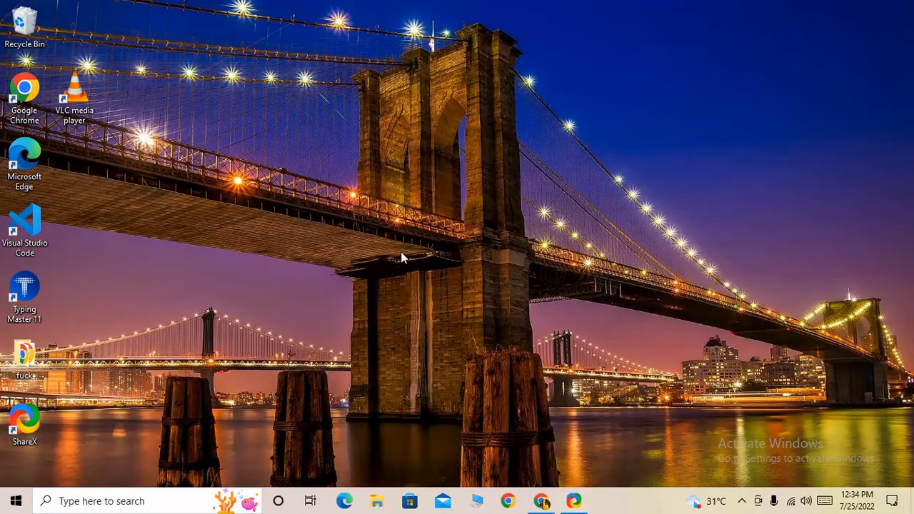
pyautogui.moveTo(560, 420)
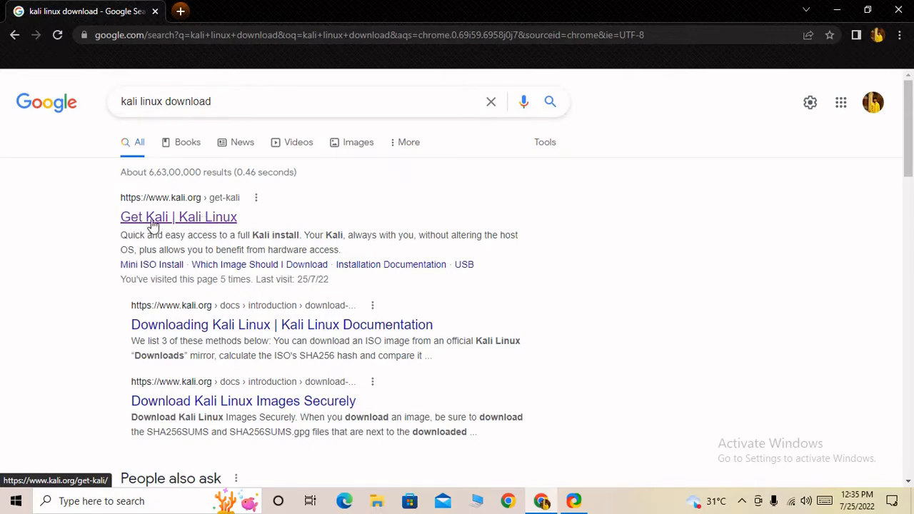
# Step: Follow the "Get Kali | Kali Linux" search result to kali.org/get-kali
pyautogui.click(177, 218)
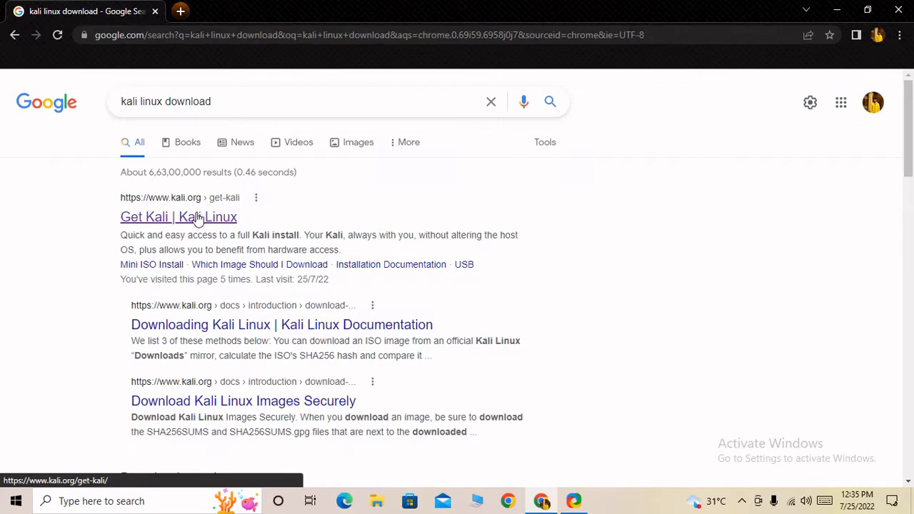
pyautogui.click(177, 217)
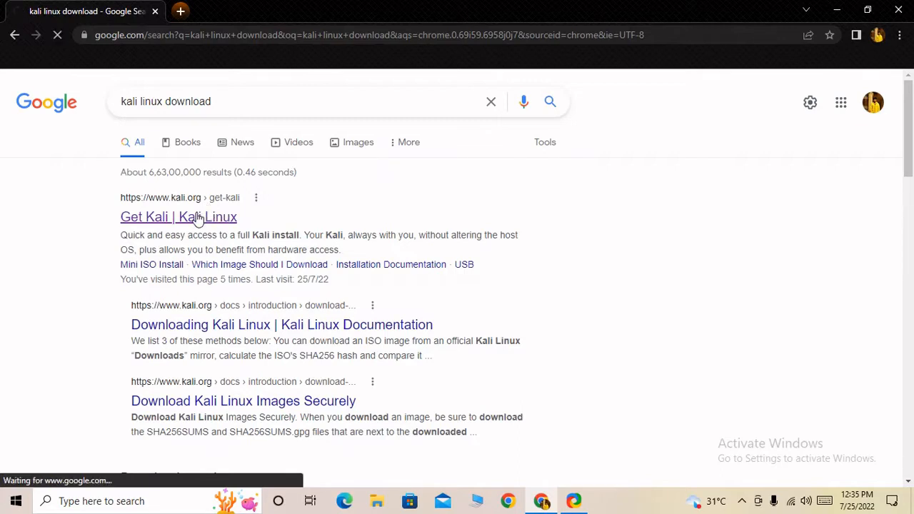
pyautogui.click(177, 217)
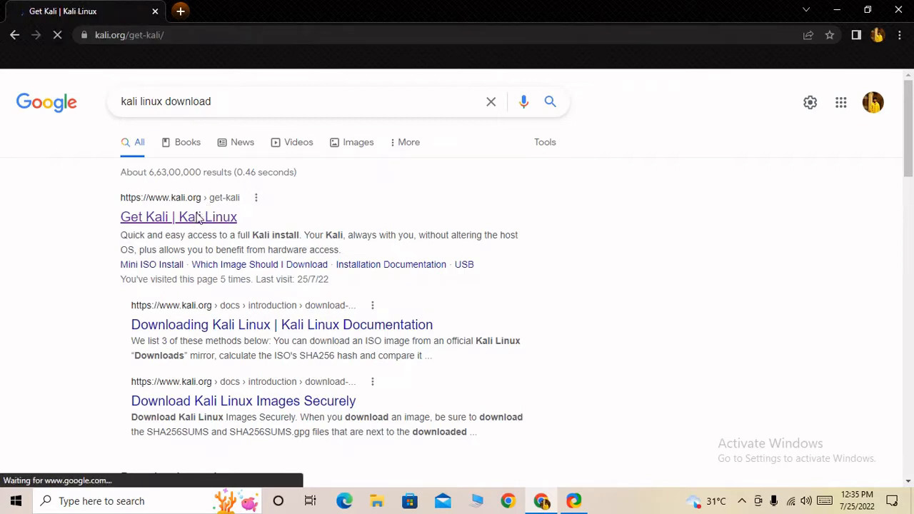
# Step: Scroll down the Choose your Platform page past Bare Metal, Virtual Machines and the other platform cards
pyautogui.click(177, 217)
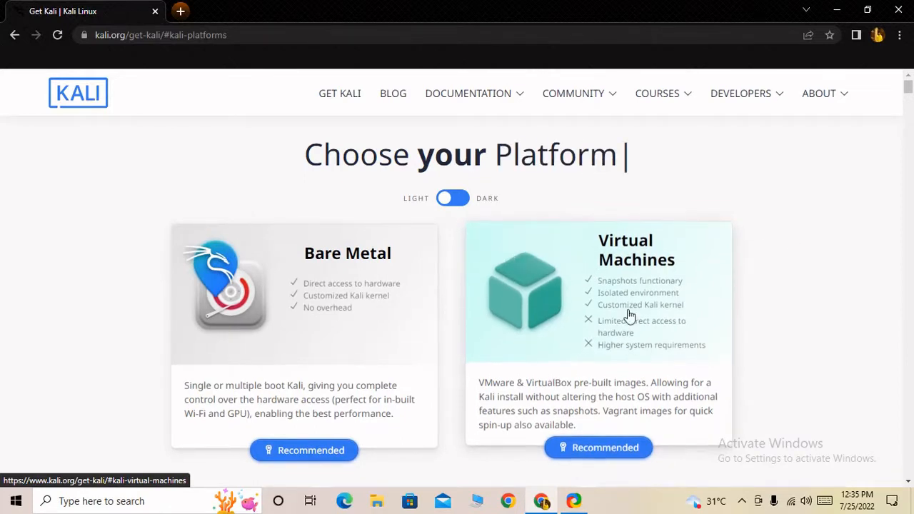
pyautogui.scroll(-3)
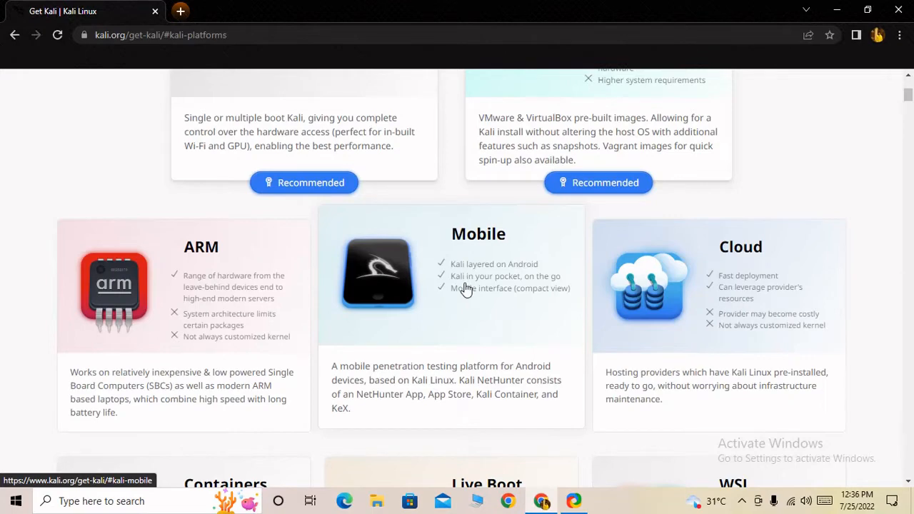
pyautogui.scroll(-3)
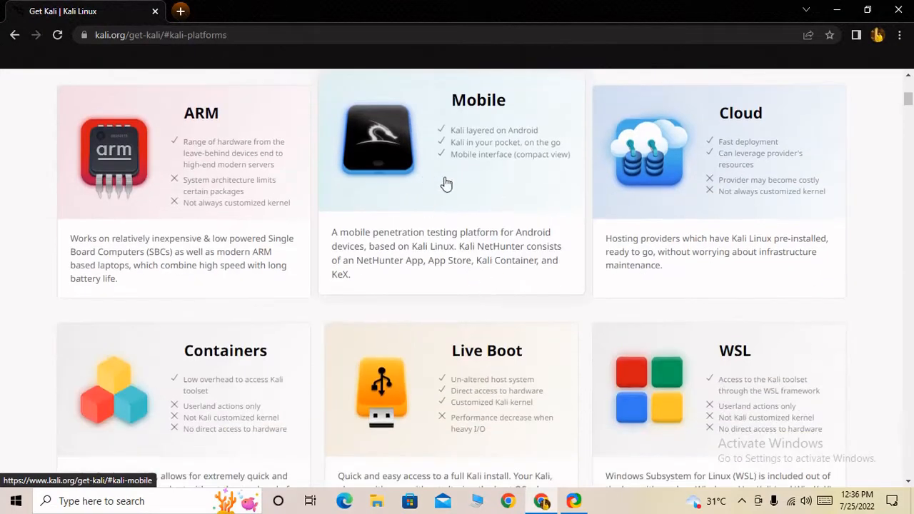
pyautogui.scroll(-3)
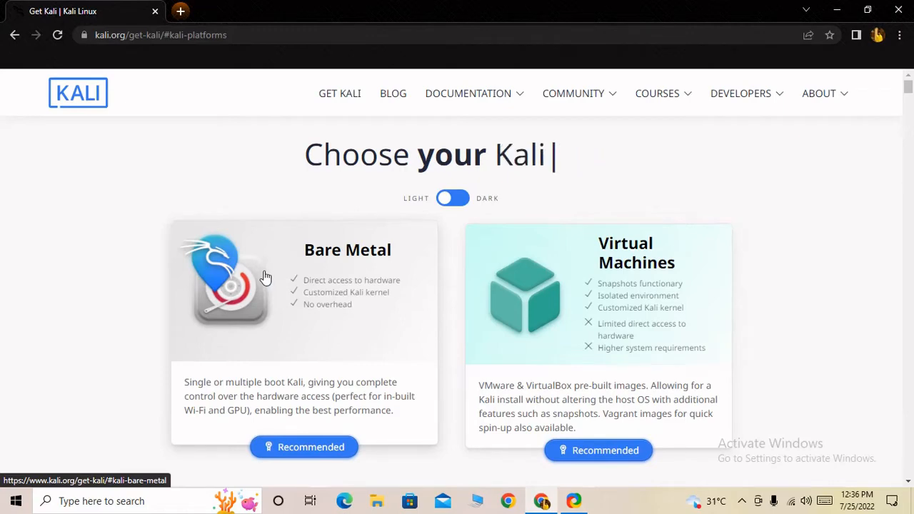
pyautogui.moveTo(300, 274)
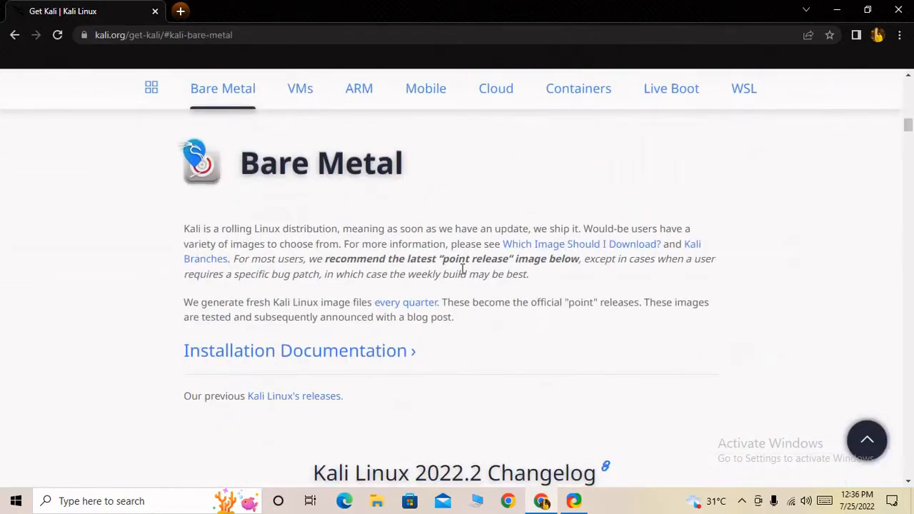
# Step: Scroll the Bare Metal section to the 2022.2 images, try the Apple M1 listing, and settle on the 32-bit images
pyautogui.scroll(-3)
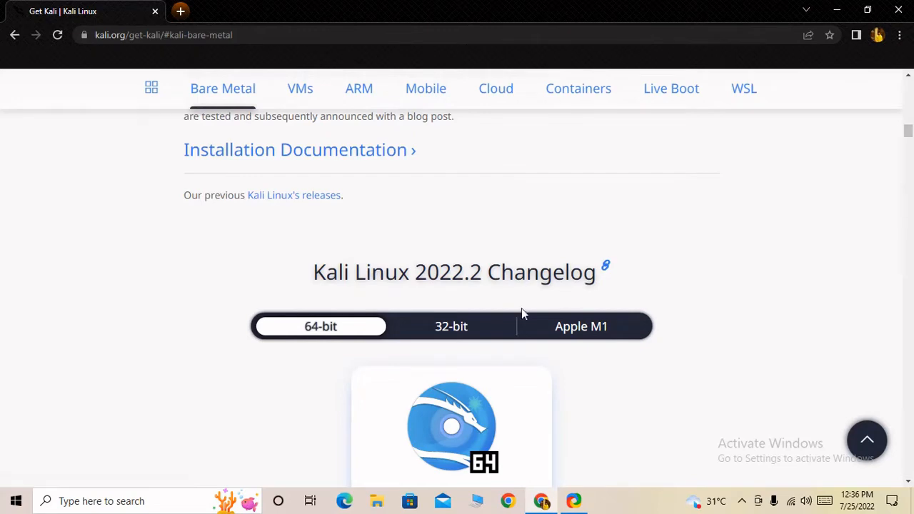
pyautogui.scroll(-3)
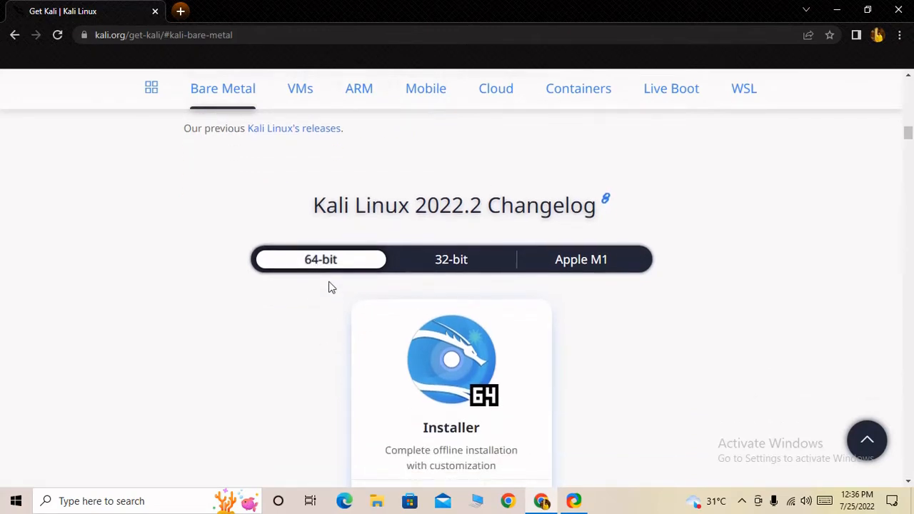
pyautogui.scroll(-3)
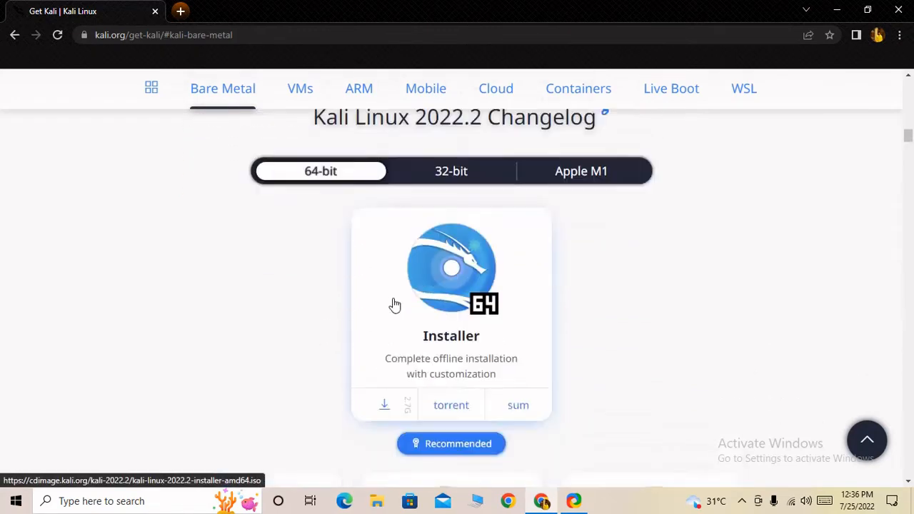
pyautogui.click(452, 171)
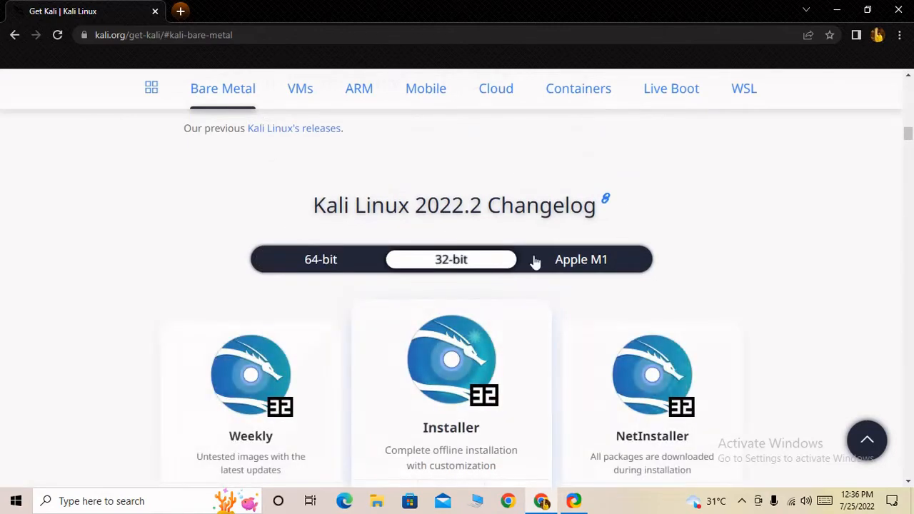
pyautogui.click(579, 260)
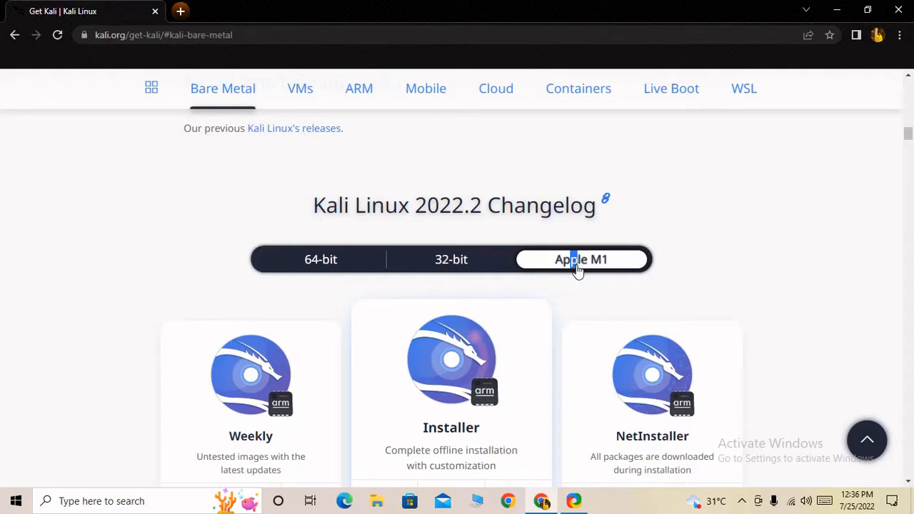
pyautogui.moveTo(586, 315)
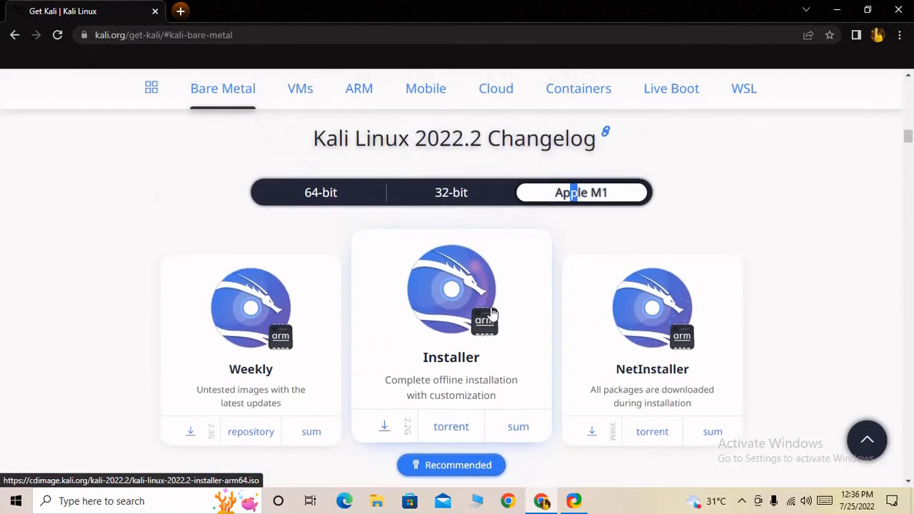
pyautogui.moveTo(464, 217)
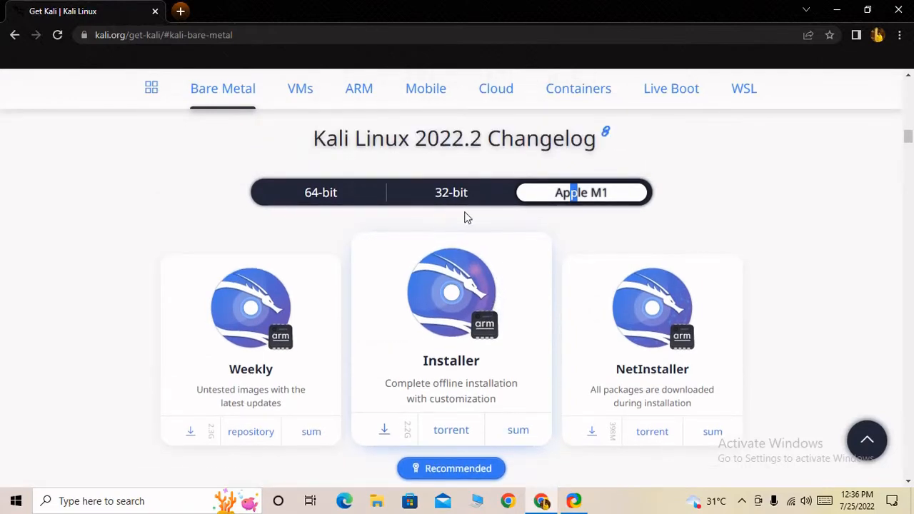
pyautogui.click(452, 191)
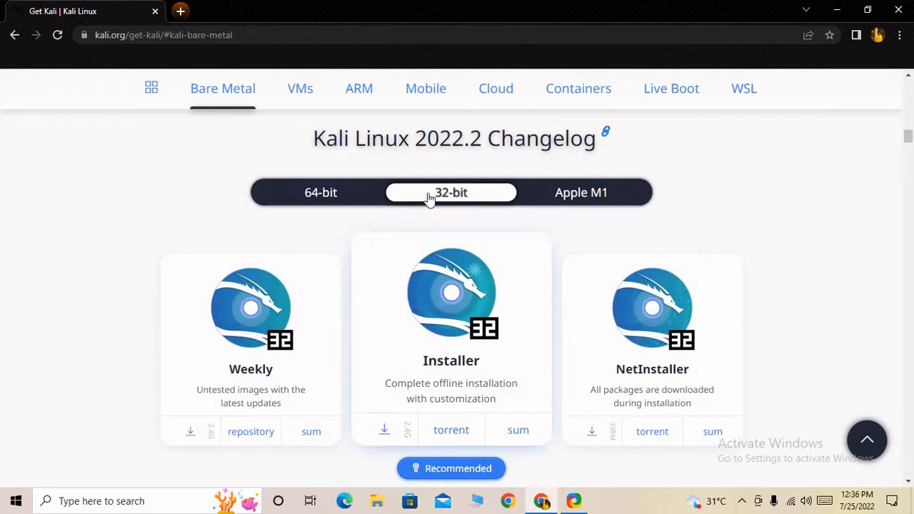
pyautogui.moveTo(700, 74)
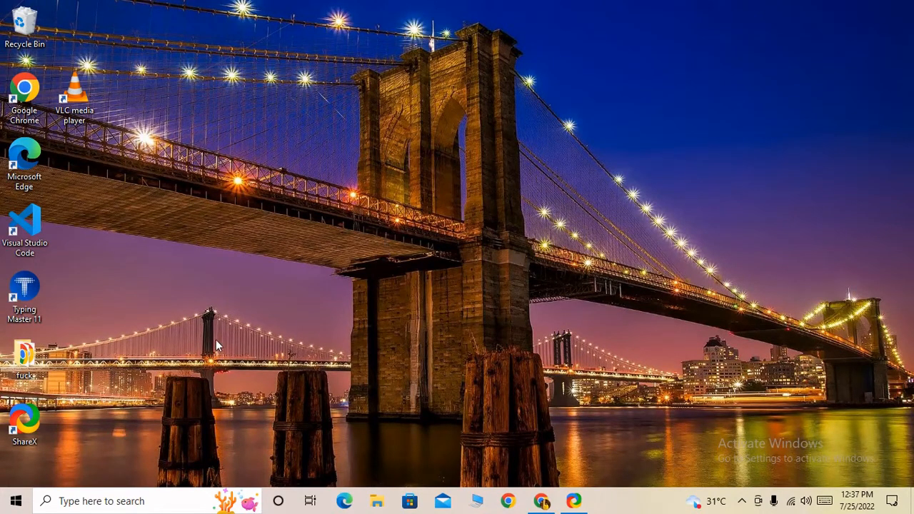
pyautogui.moveTo(364, 420)
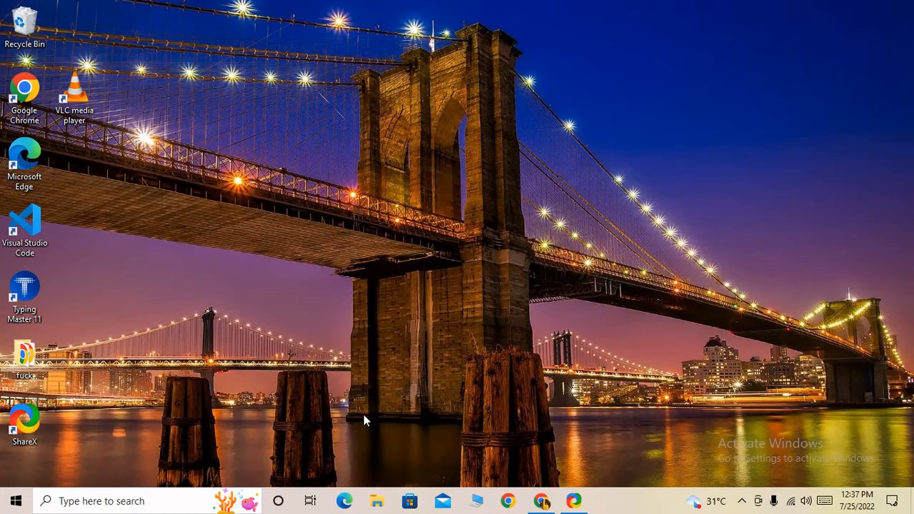
pyautogui.moveTo(359, 393)
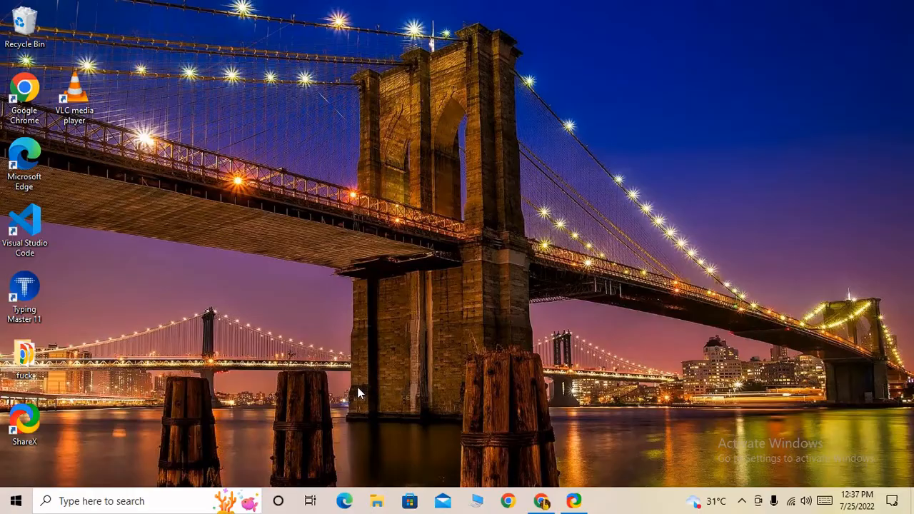
# Step: Launch File Explorer from the taskbar and show This PC with its folders and Local Disk (C:)
pyautogui.click(377, 500)
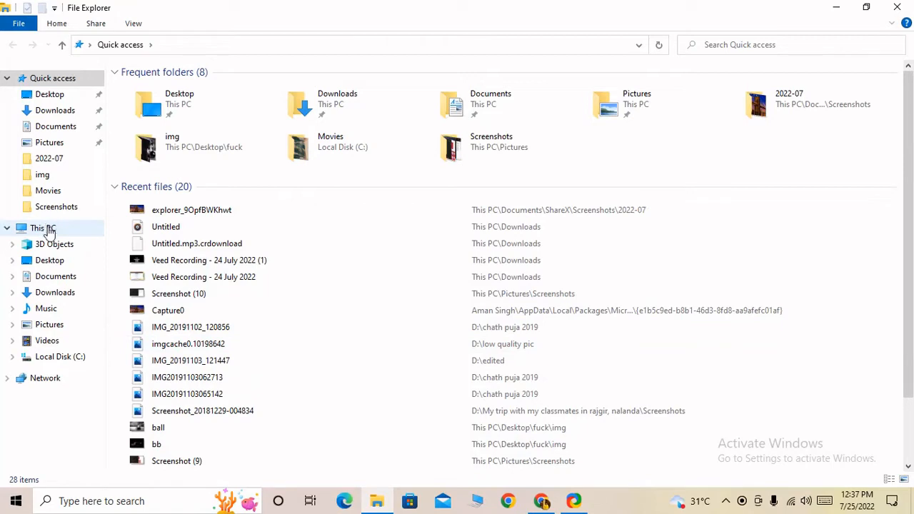
pyautogui.click(42, 227)
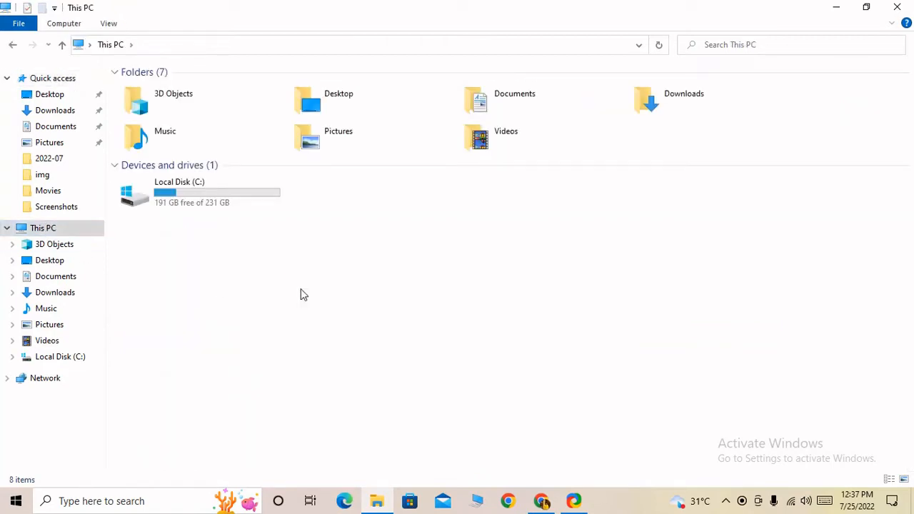
pyautogui.moveTo(360, 408)
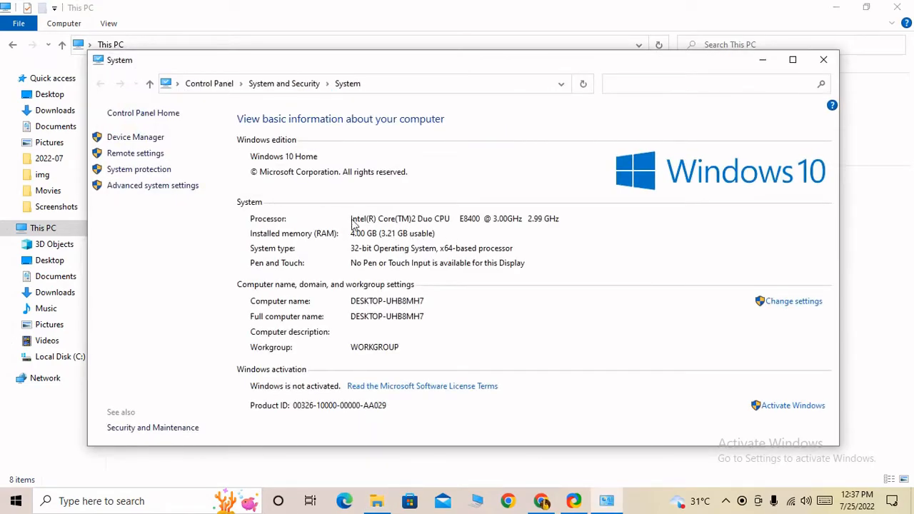
pyautogui.moveTo(426, 246)
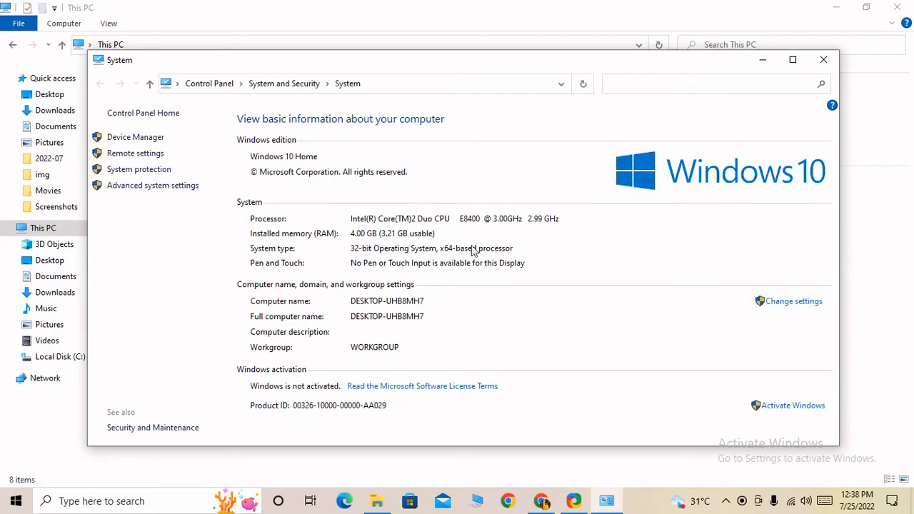
pyautogui.moveTo(357, 259)
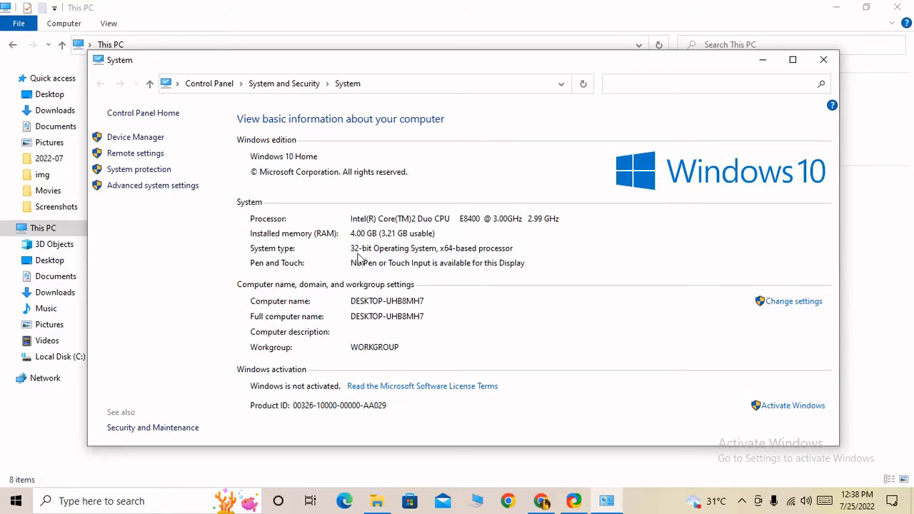
pyautogui.moveTo(354, 260)
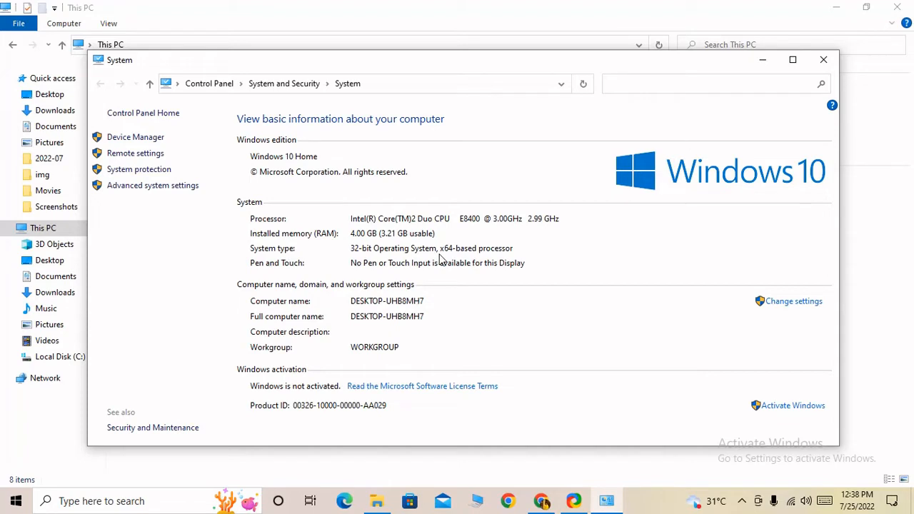
# Step: After confirming the 32-bit system type, return to the Kali 32-bit Bare Metal images in Chrome
pyautogui.click(823, 59)
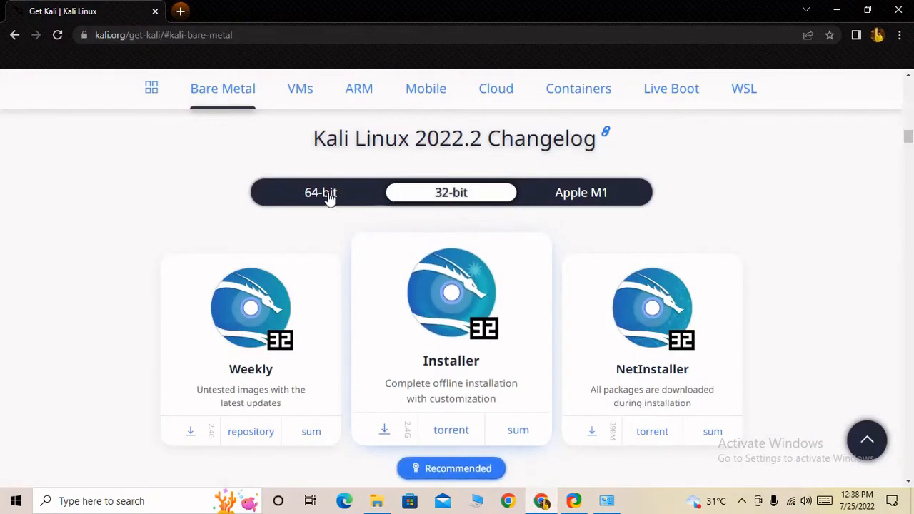
pyautogui.scroll(-3)
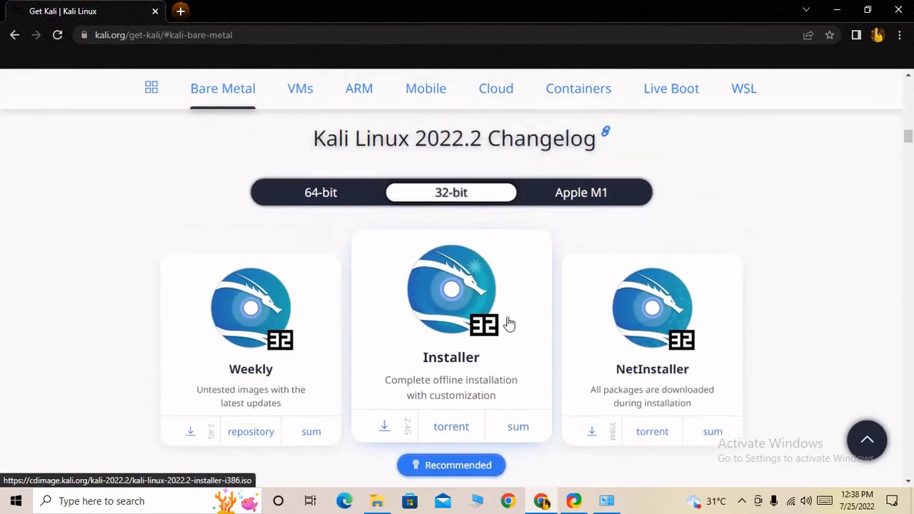
pyautogui.moveTo(440, 360)
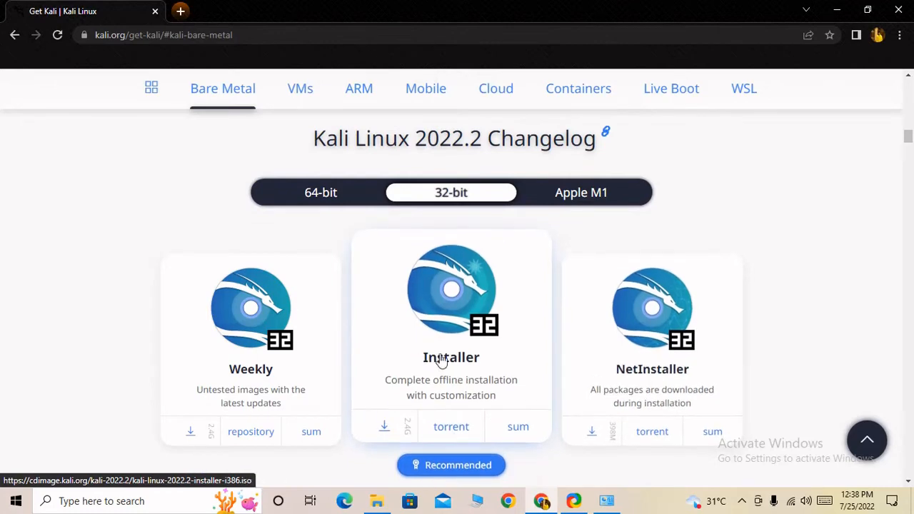
pyautogui.moveTo(388, 417)
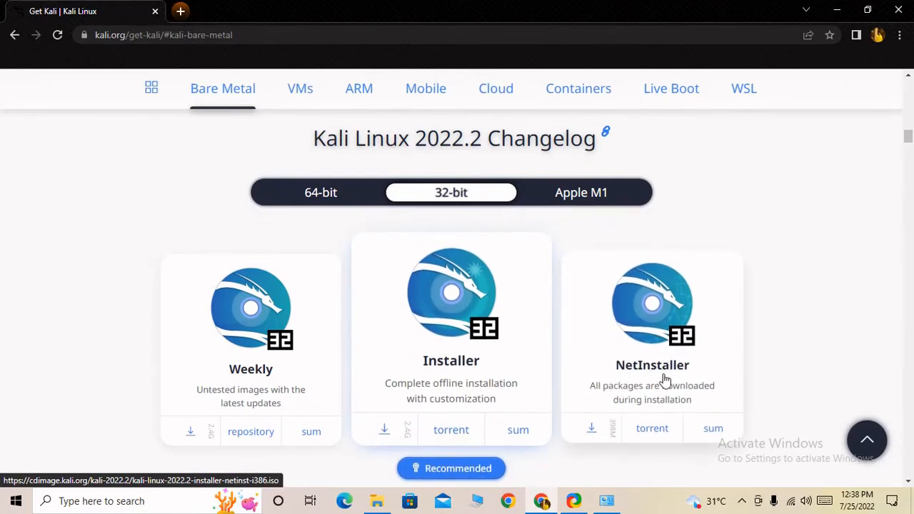
pyautogui.moveTo(640, 403)
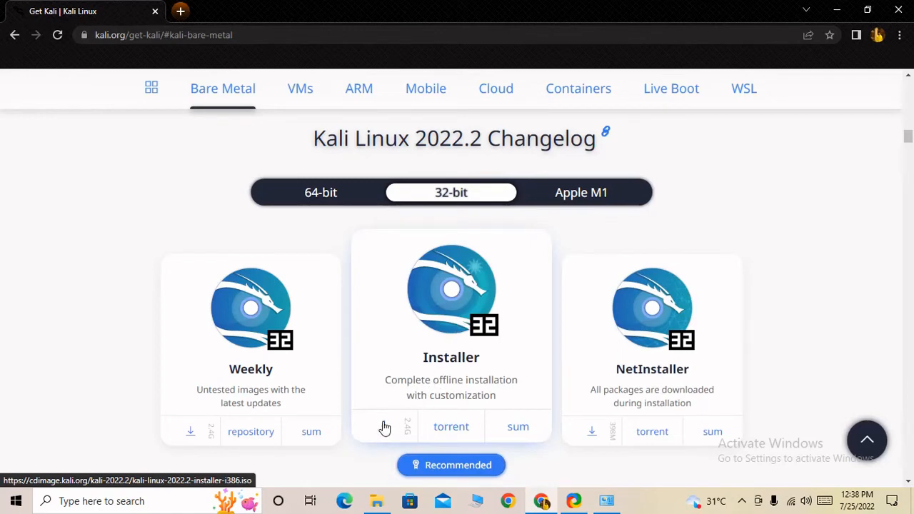
pyautogui.moveTo(500, 435)
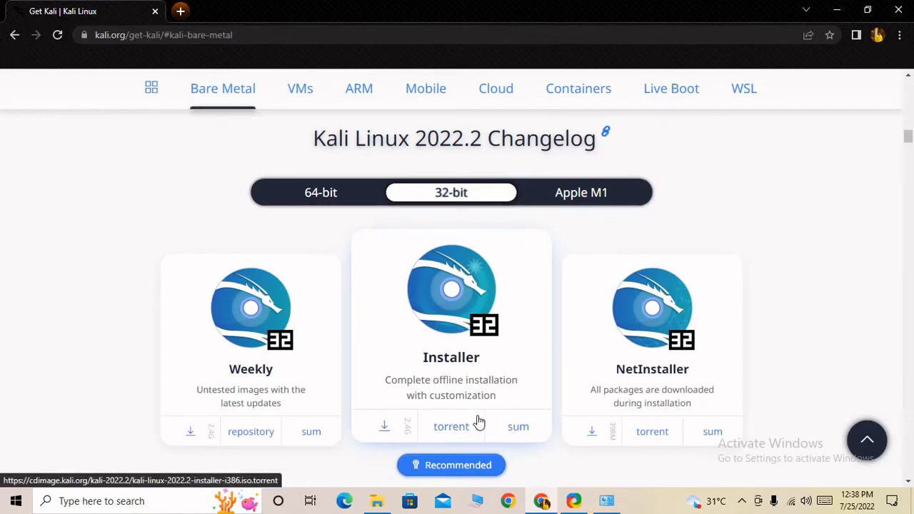
pyautogui.moveTo(518, 429)
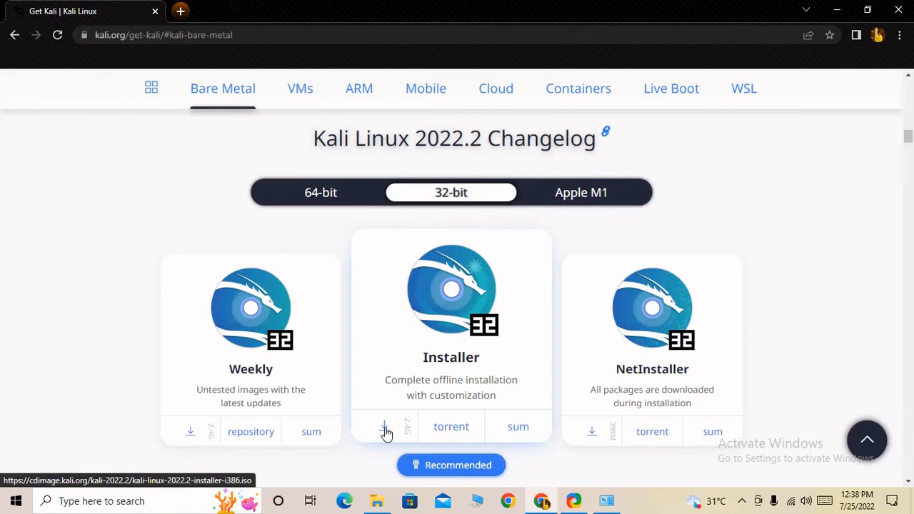
# Step: Start the Kali 2022.2 32-bit Installer ISO download and bring up its entry in the downloads shelf
pyautogui.click(385, 431)
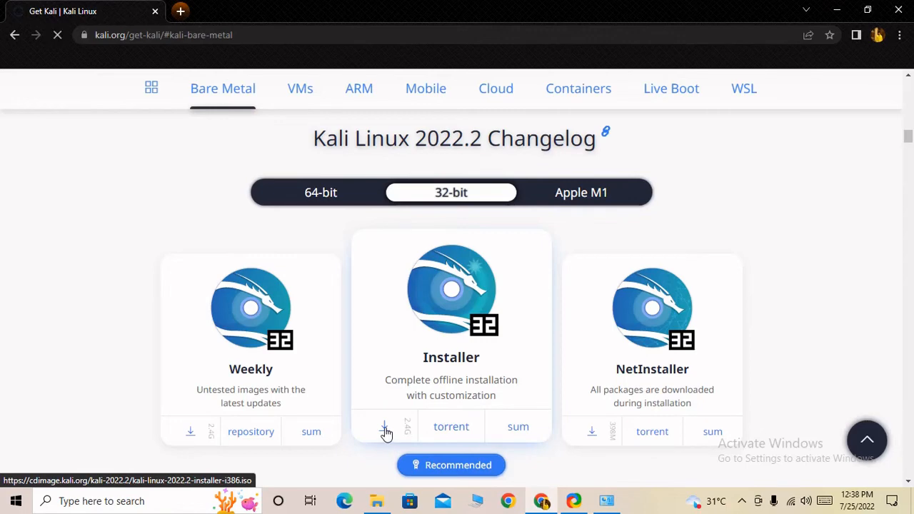
pyautogui.click(384, 426)
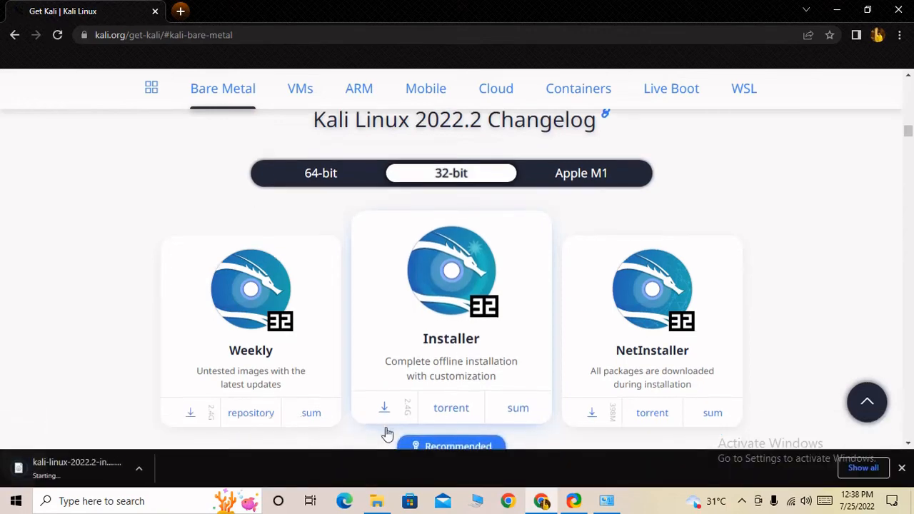
pyautogui.click(385, 407)
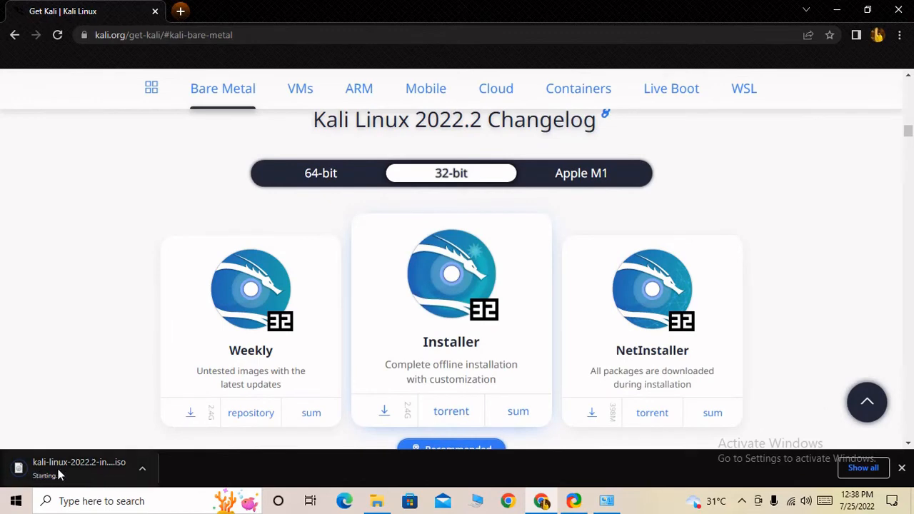
pyautogui.moveTo(79, 463)
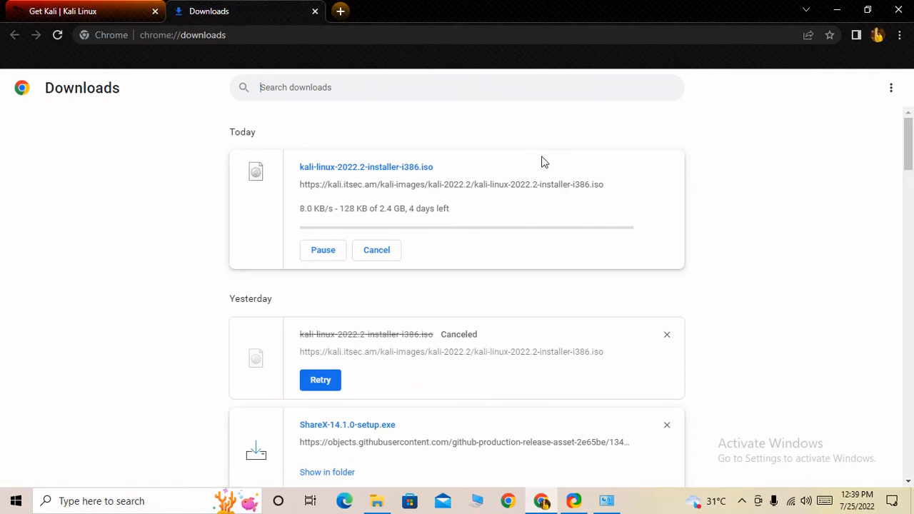
# Step: Leave chrome://downloads showing the i386 installer ISO progress and return to the Get Kali tab
pyautogui.click(63, 11)
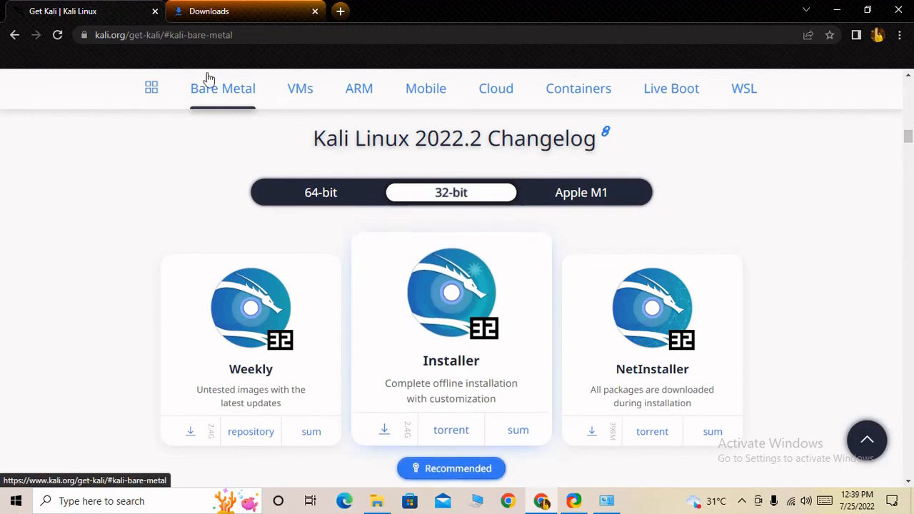
pyautogui.moveTo(431, 289)
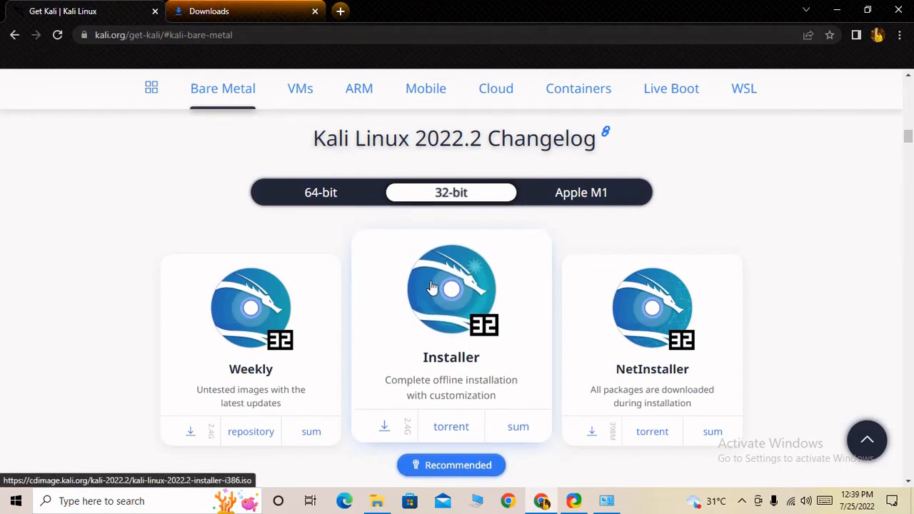